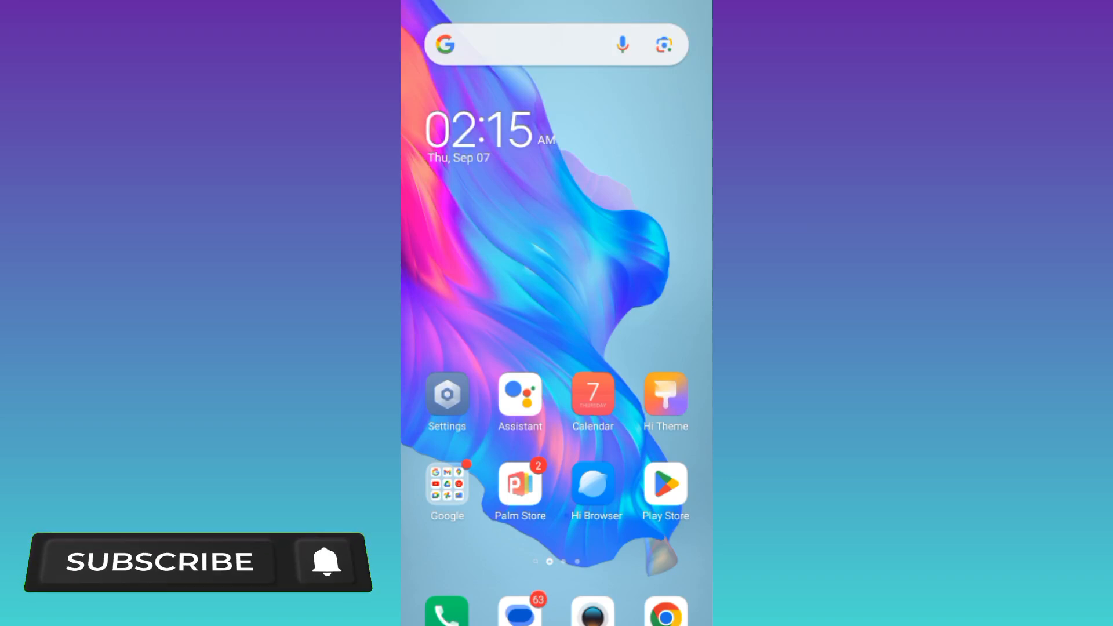
Open Android Settings and begin searching for app twin by typing 'a'
{"action": "left_click", "coordinate": [160, 572]}
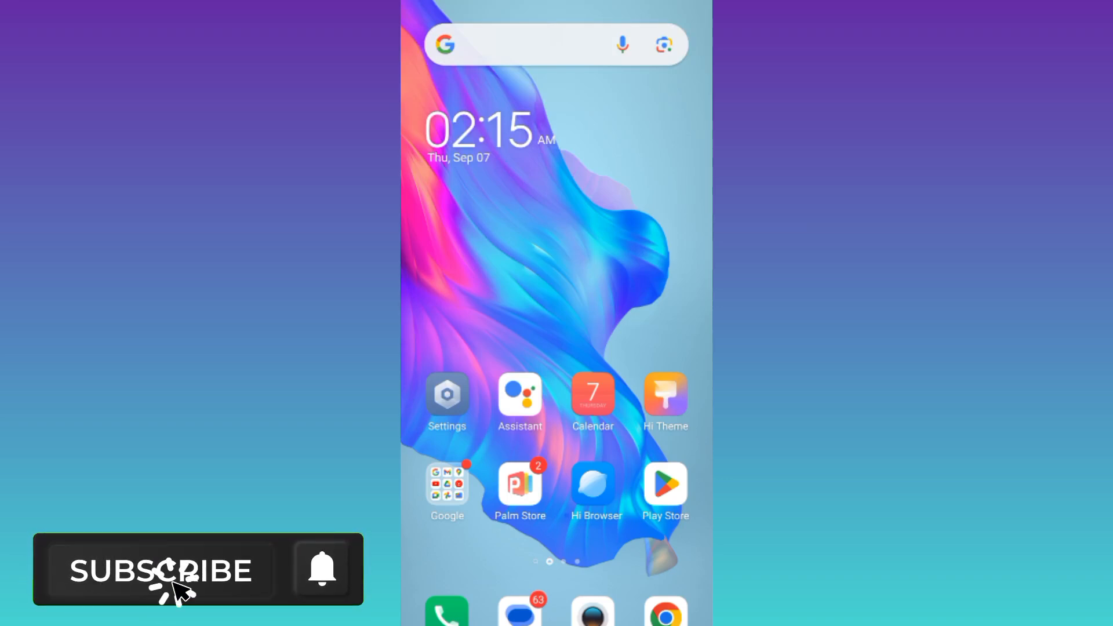
{"action": "left_click", "coordinate": [160, 570]}
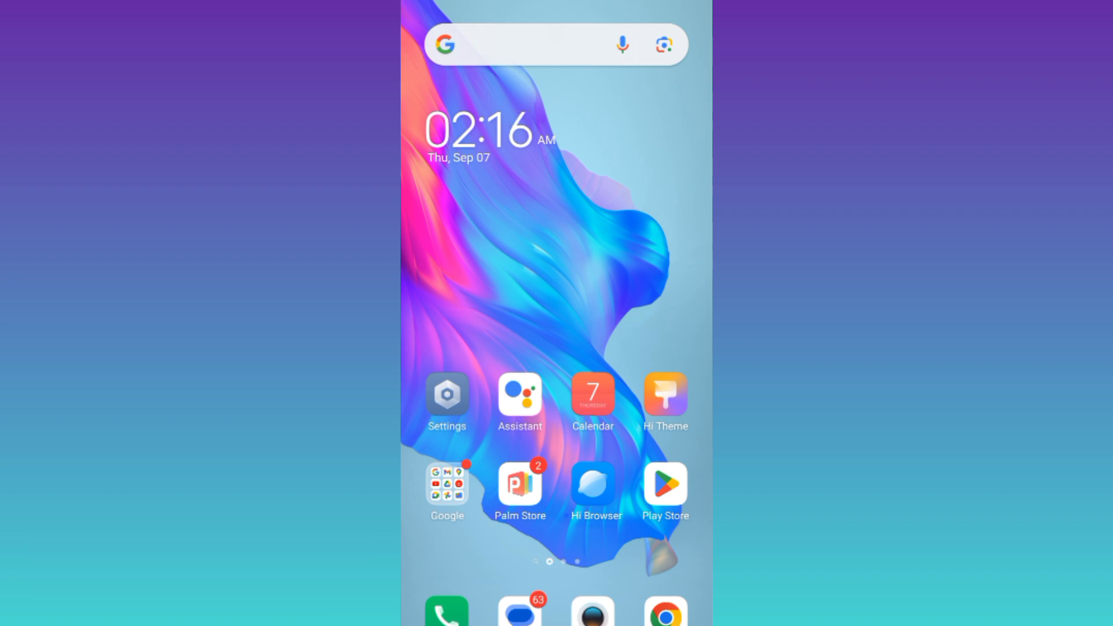
{"action": "left_click", "coordinate": [446, 394]}
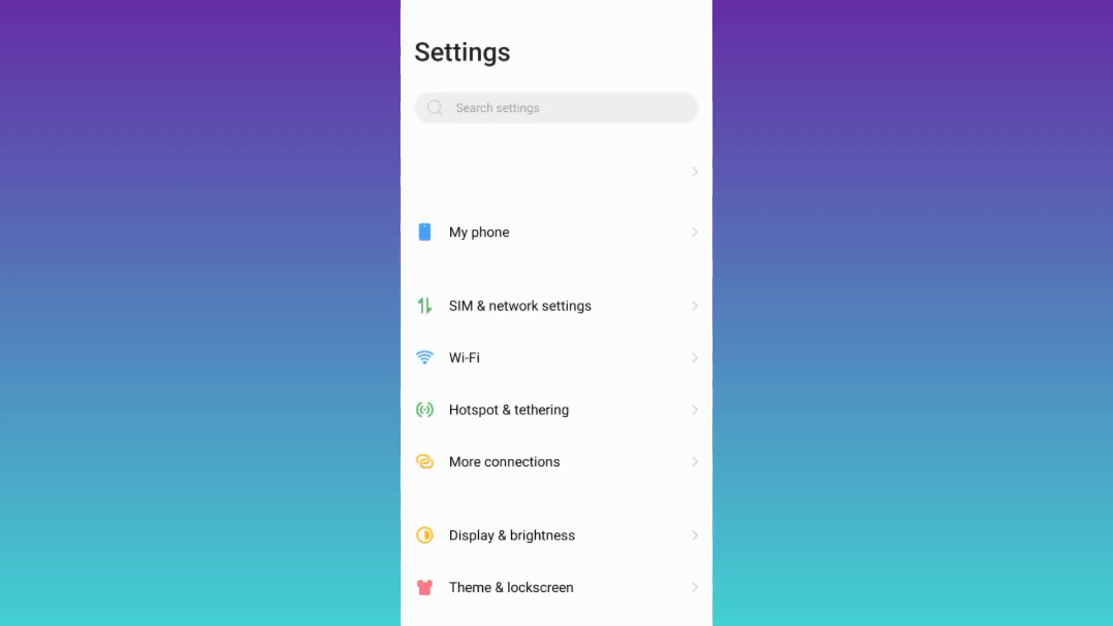
{"action": "type", "text": "a"}
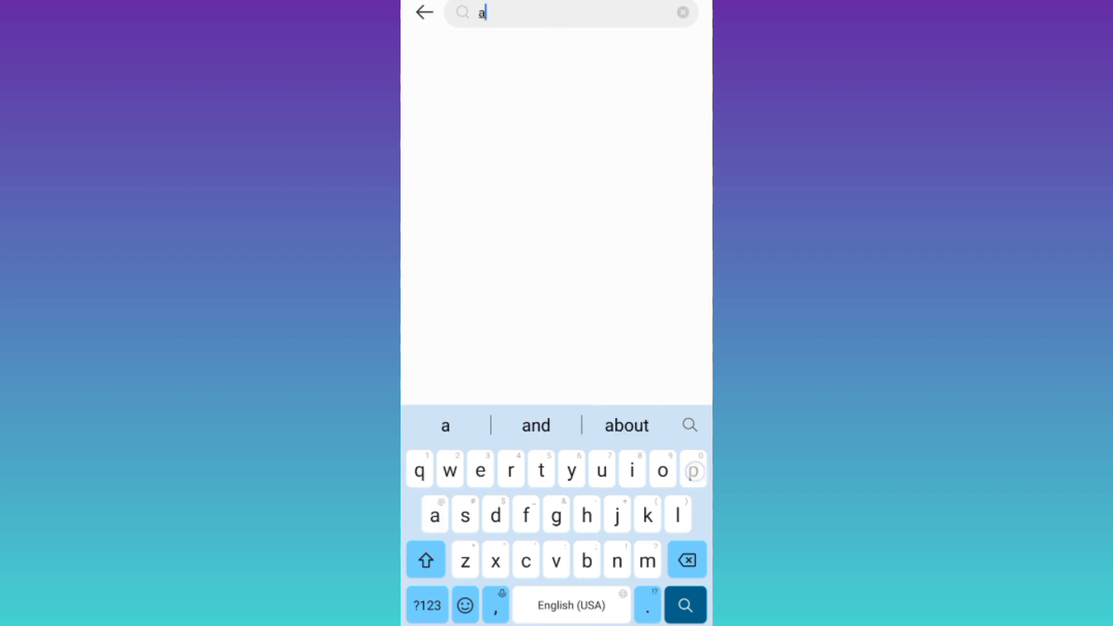